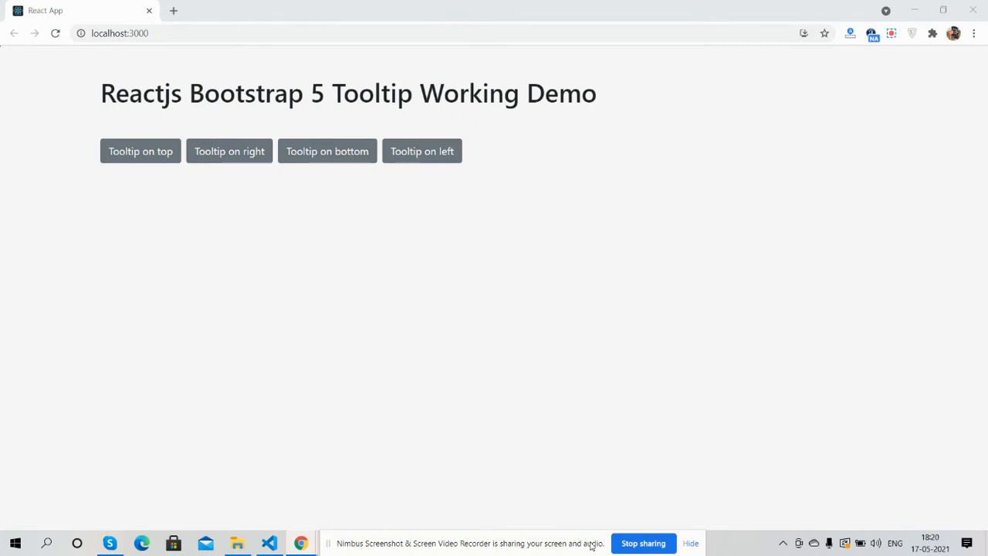
mouse_move(409, 374)
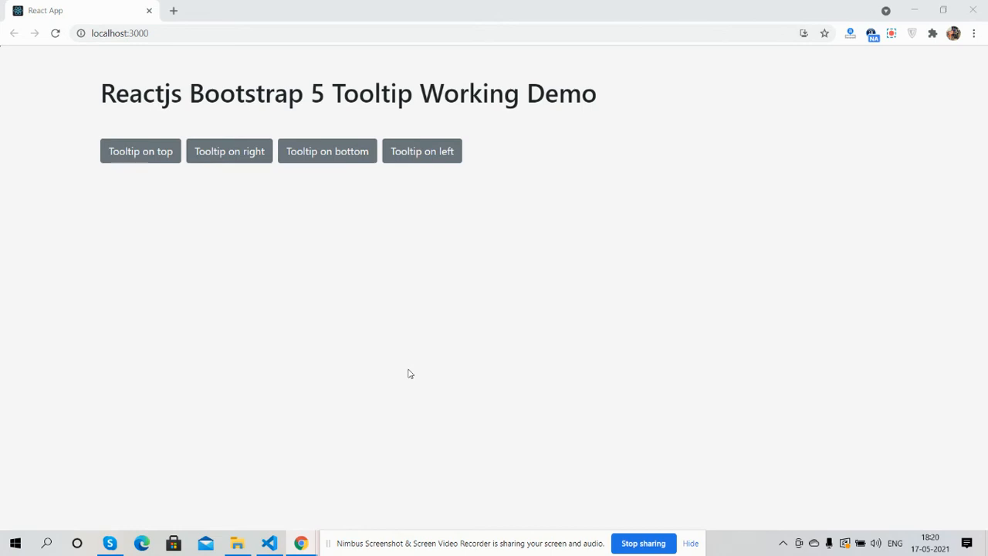
mouse_move(219, 318)
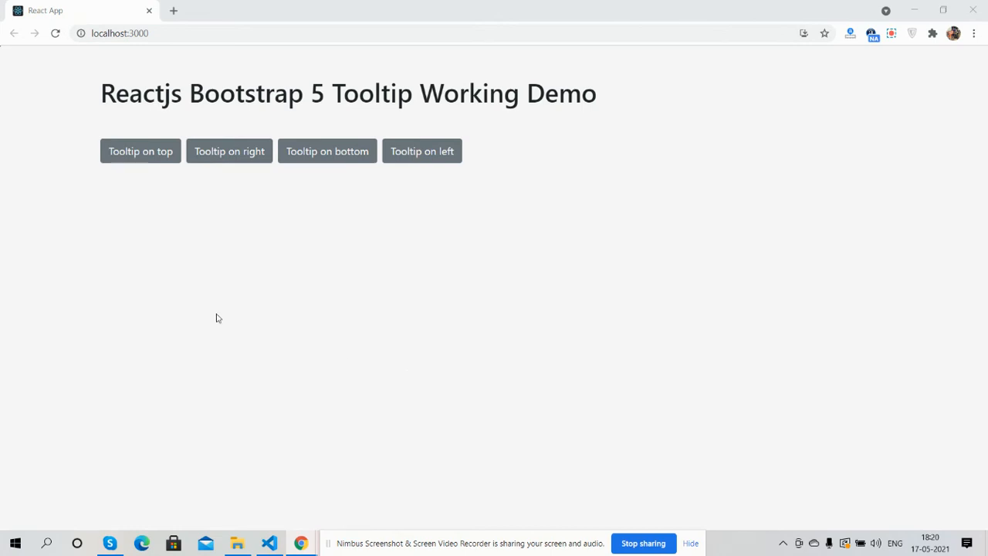
mouse_move(140, 151)
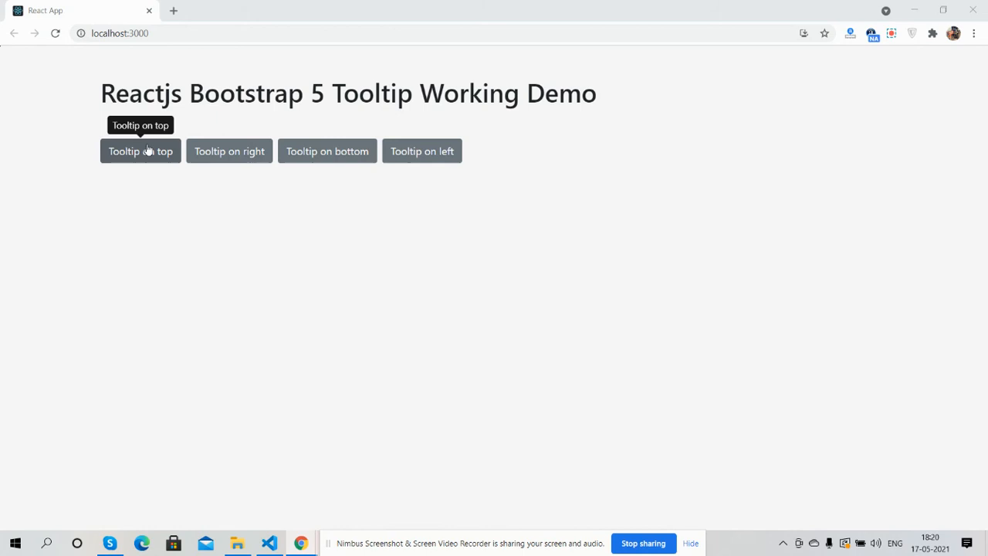
mouse_move(228, 151)
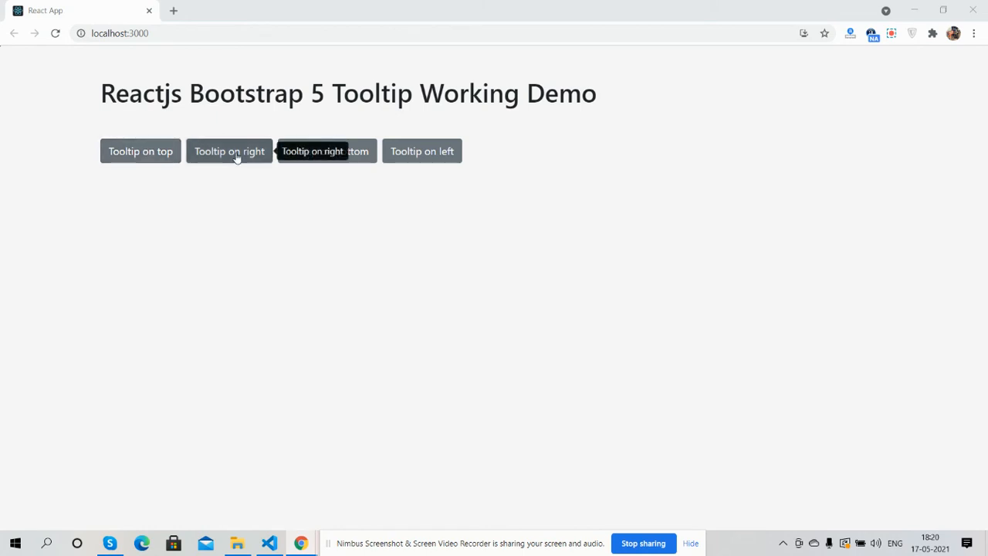
mouse_move(327, 151)
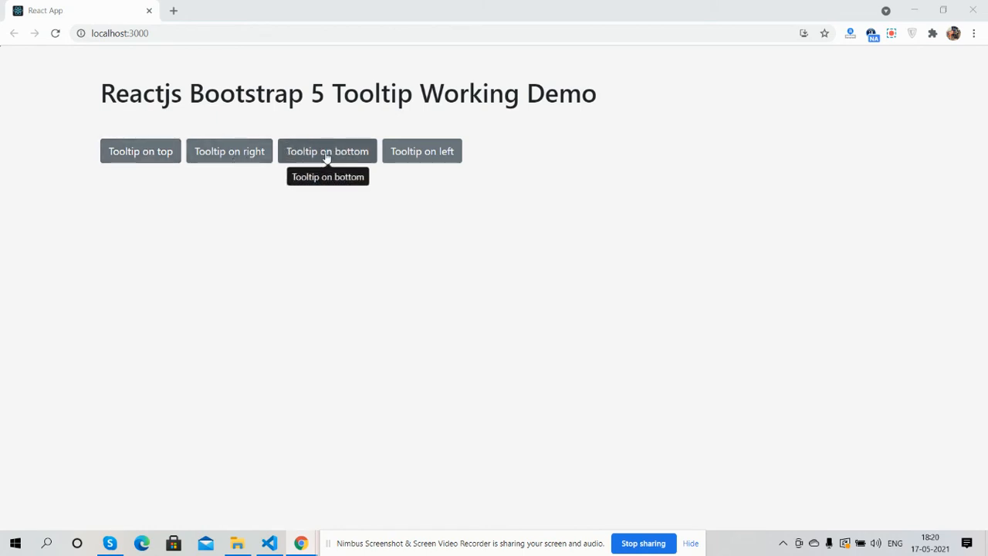
mouse_move(423, 152)
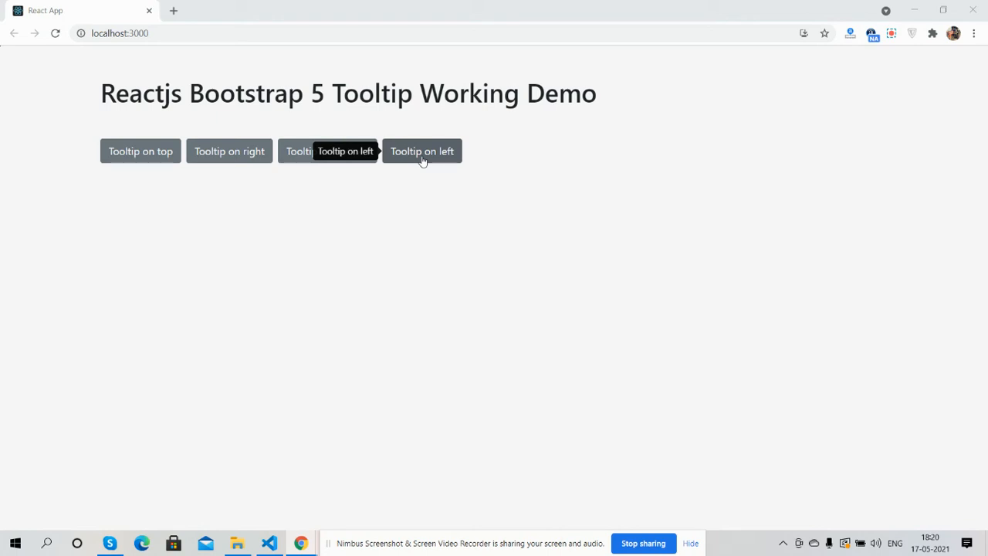
mouse_move(229, 152)
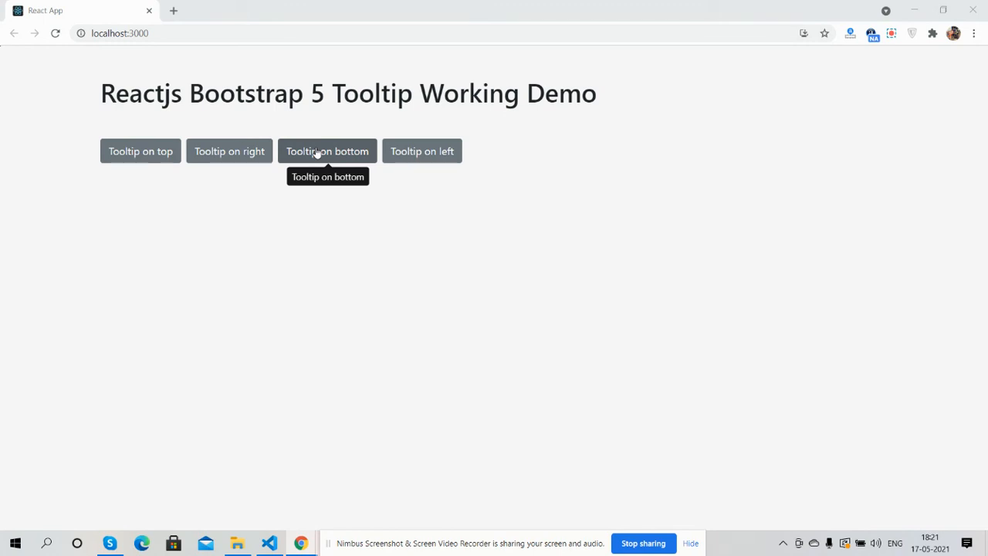
mouse_move(463, 247)
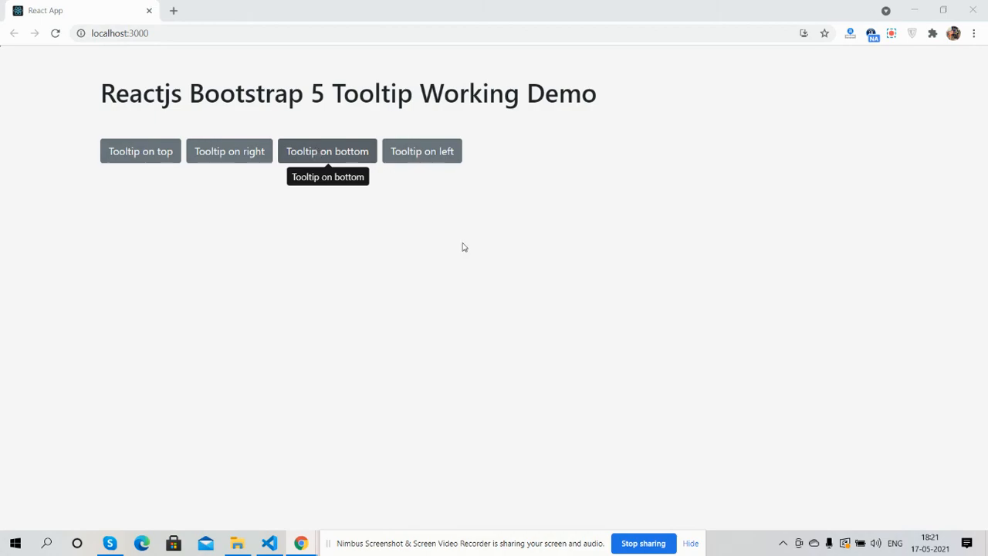